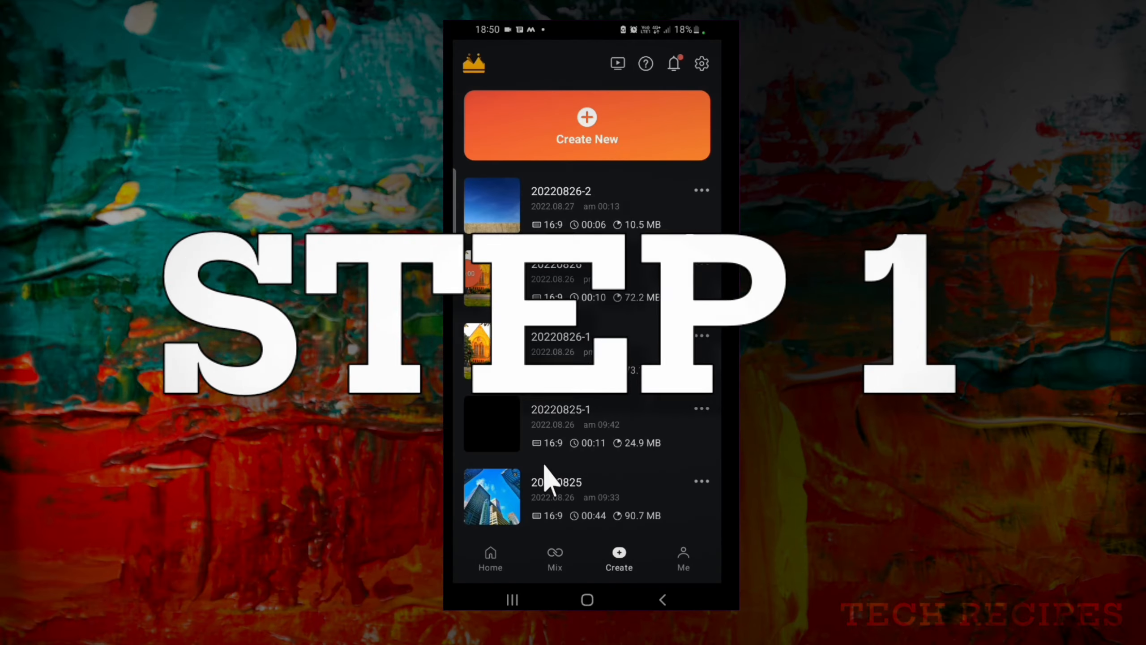
Step: Create a new project with default settings and add the walking-woman clip to the timeline
click(587, 126)
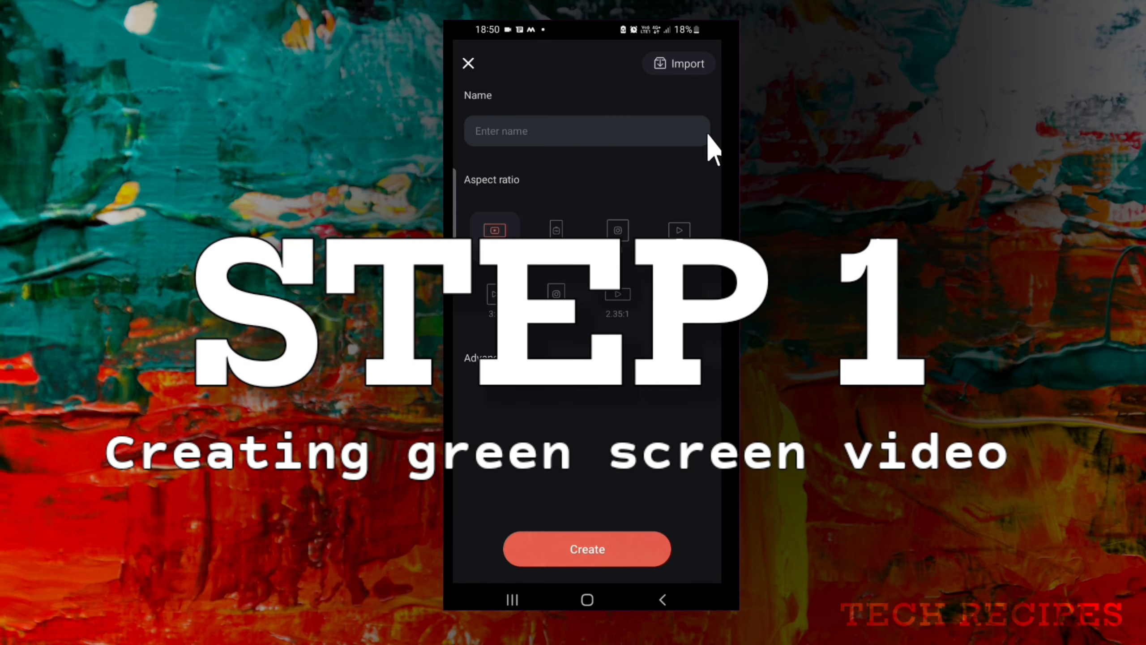
click(586, 548)
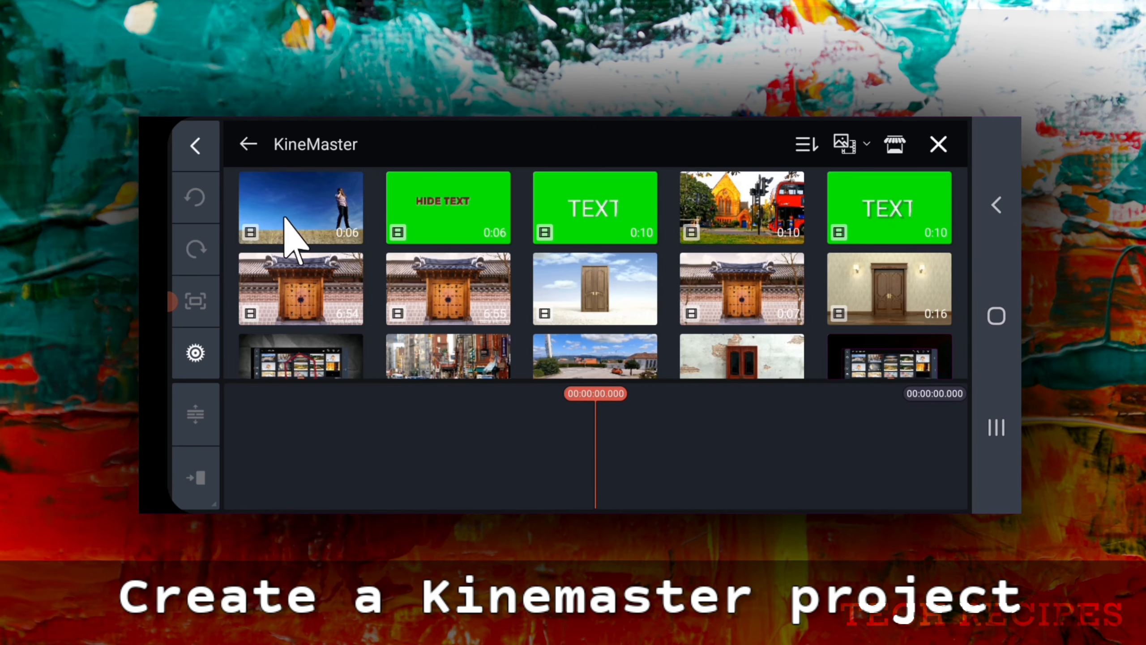
click(300, 208)
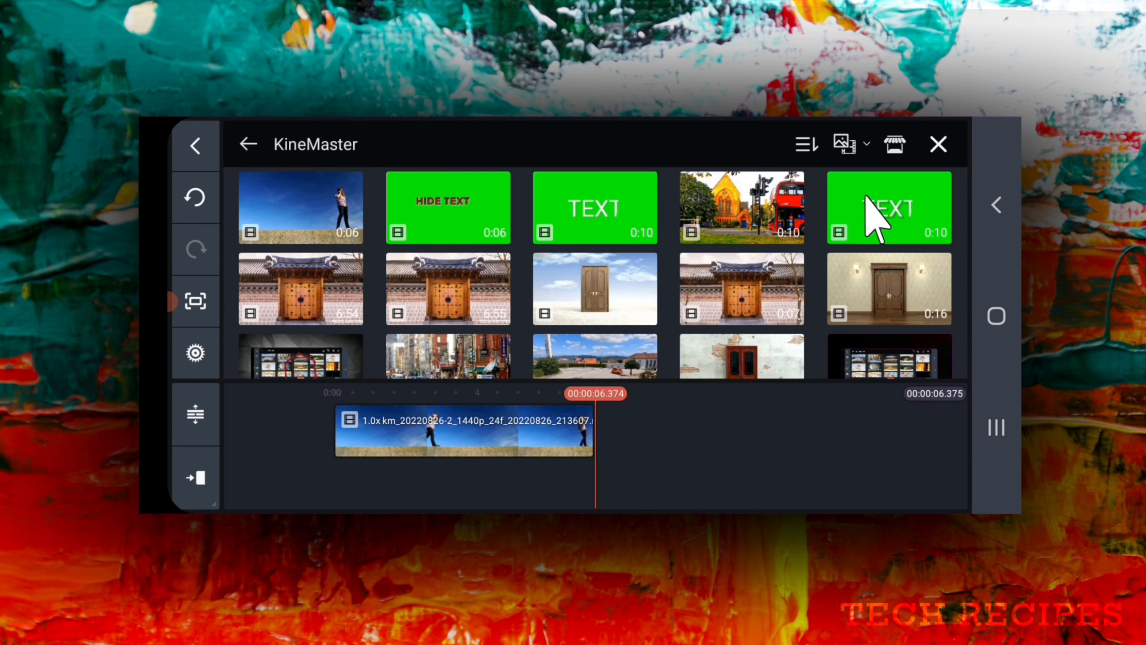
click(938, 144)
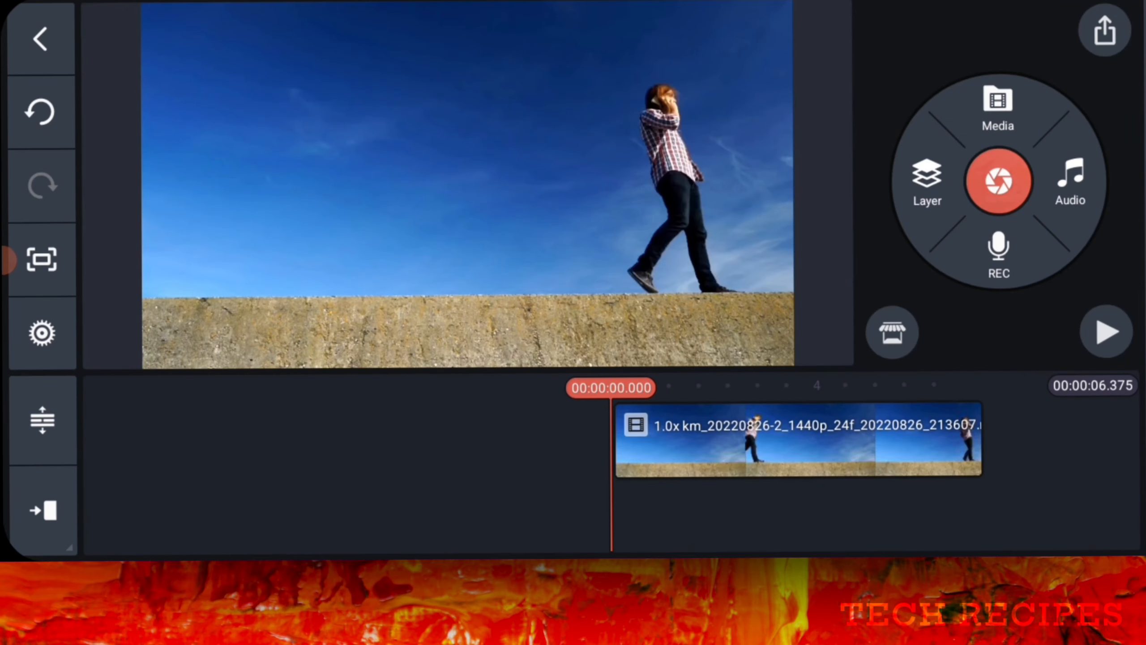
Step: Add a text layer reading HIDE TEXT over the walking clip
click(1106, 332)
text(HIDE TEXT)
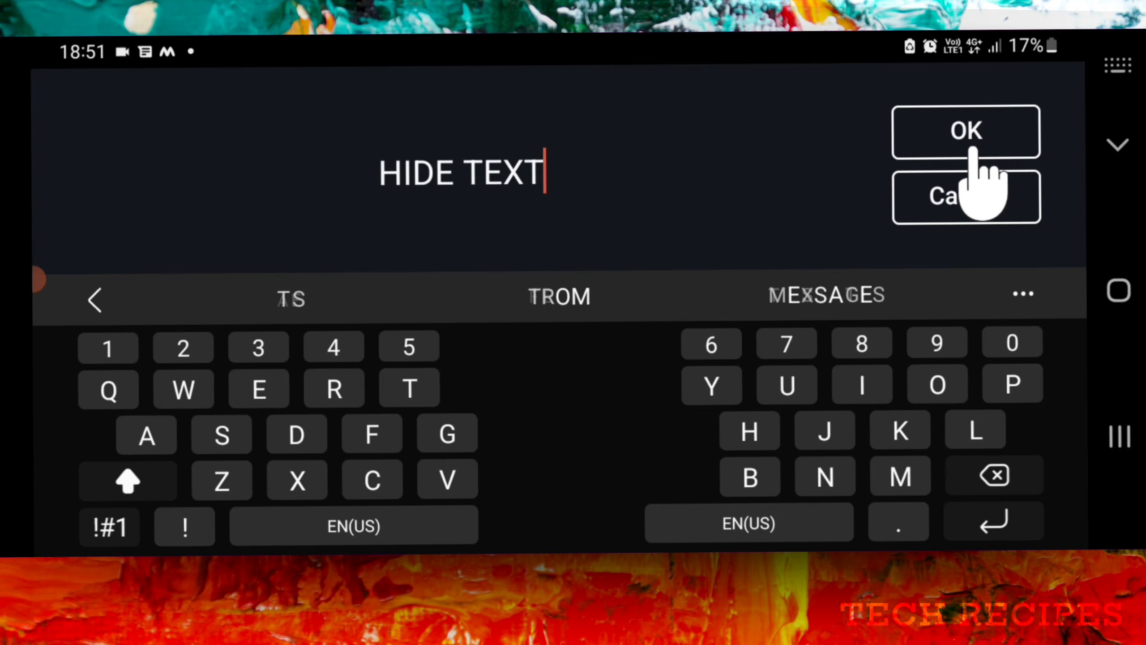
click(965, 131)
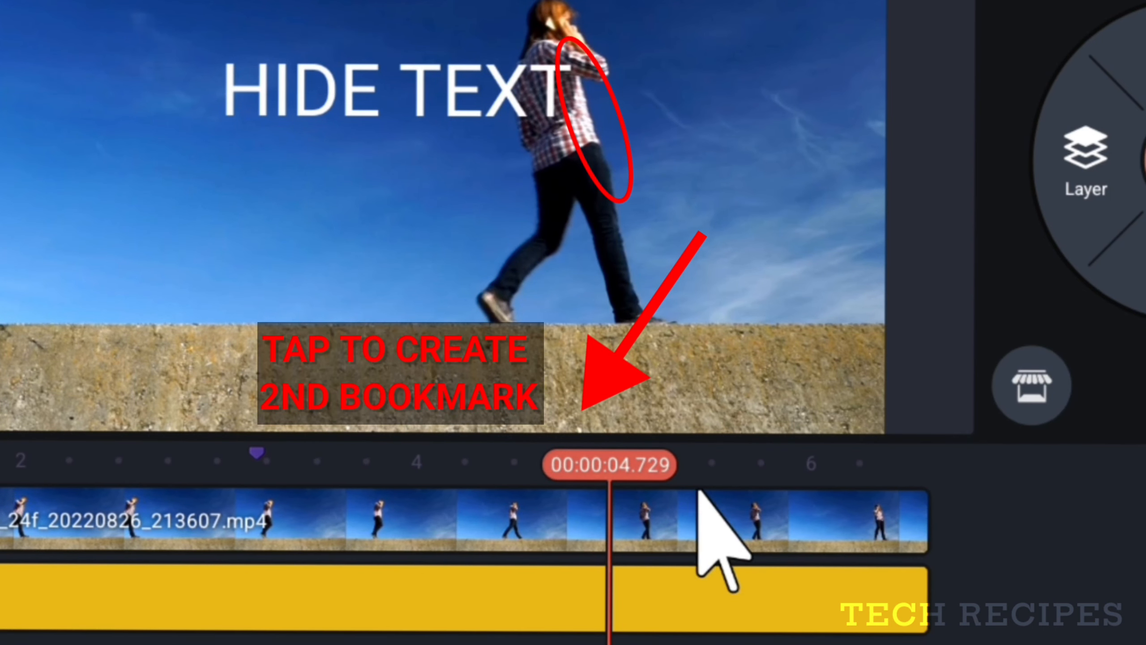
Step: Set a second timeline bookmark near 4.7 seconds where the woman passes the text
click(609, 465)
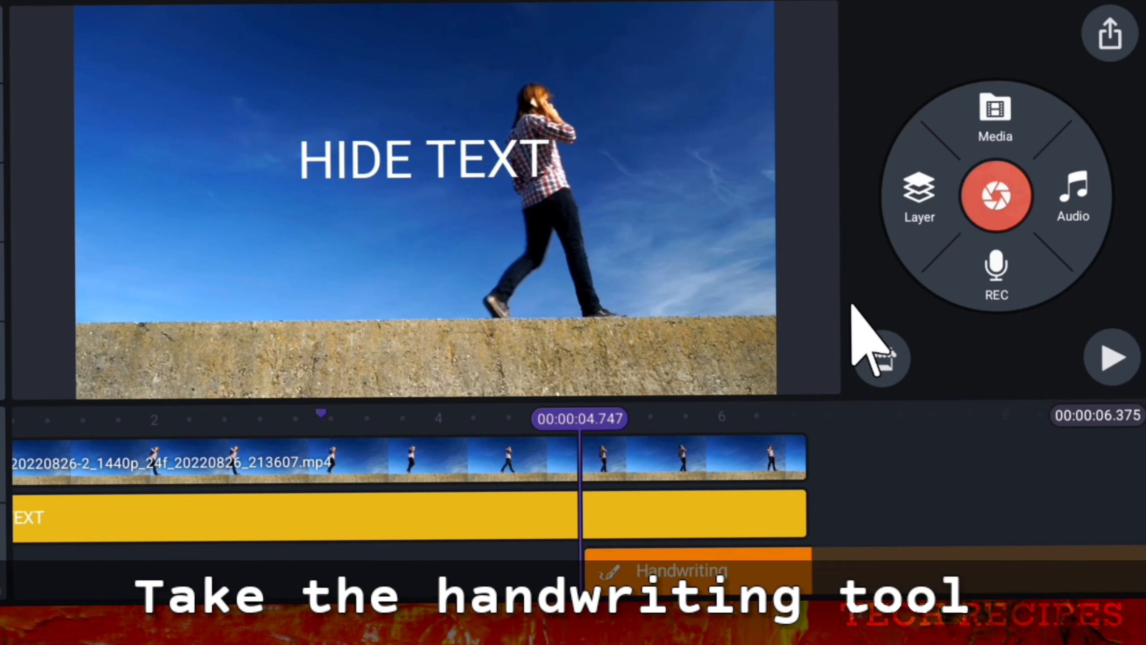
Step: Add a handwriting layer with a green brush, then erase the first strokes drawn
click(682, 571)
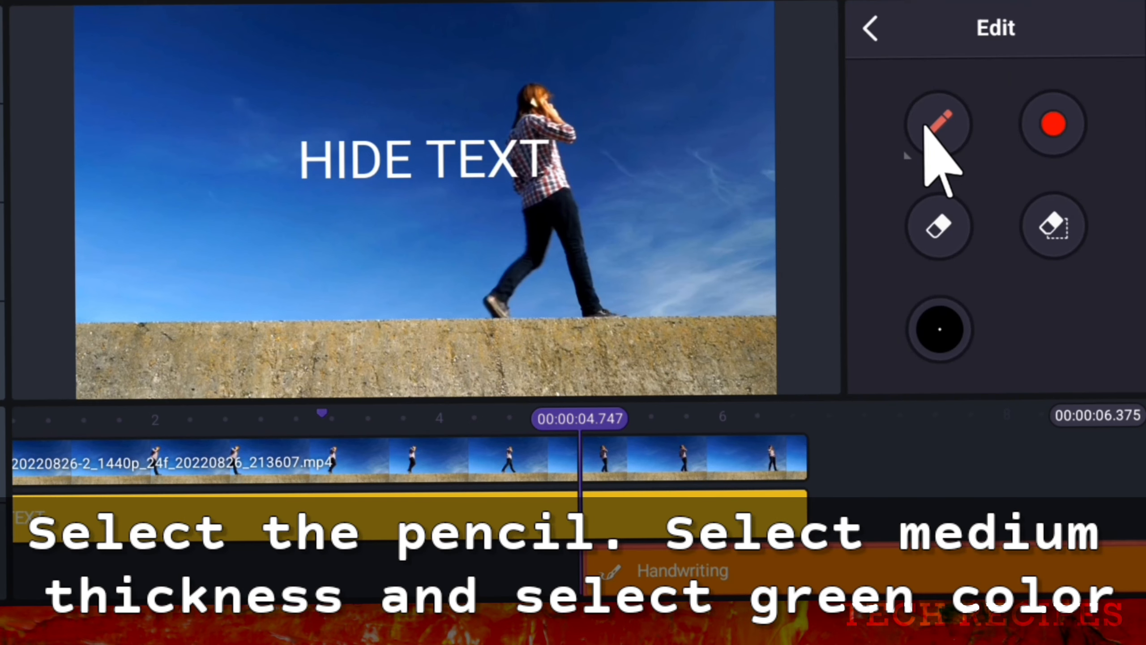
mouse_move(1053, 123)
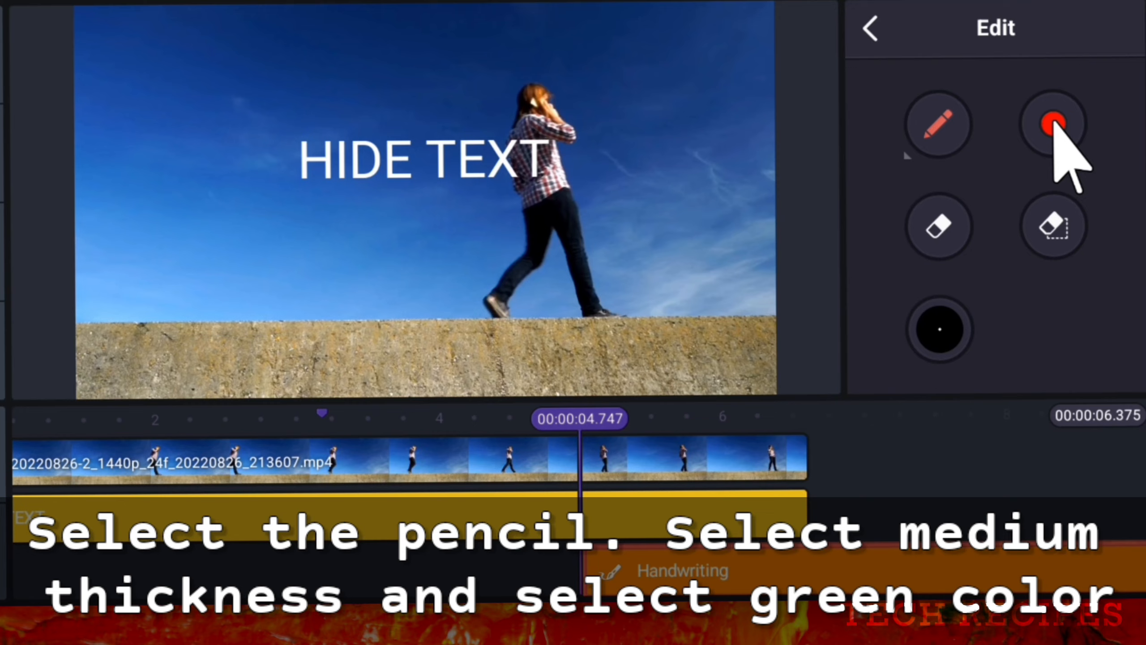
click(1053, 125)
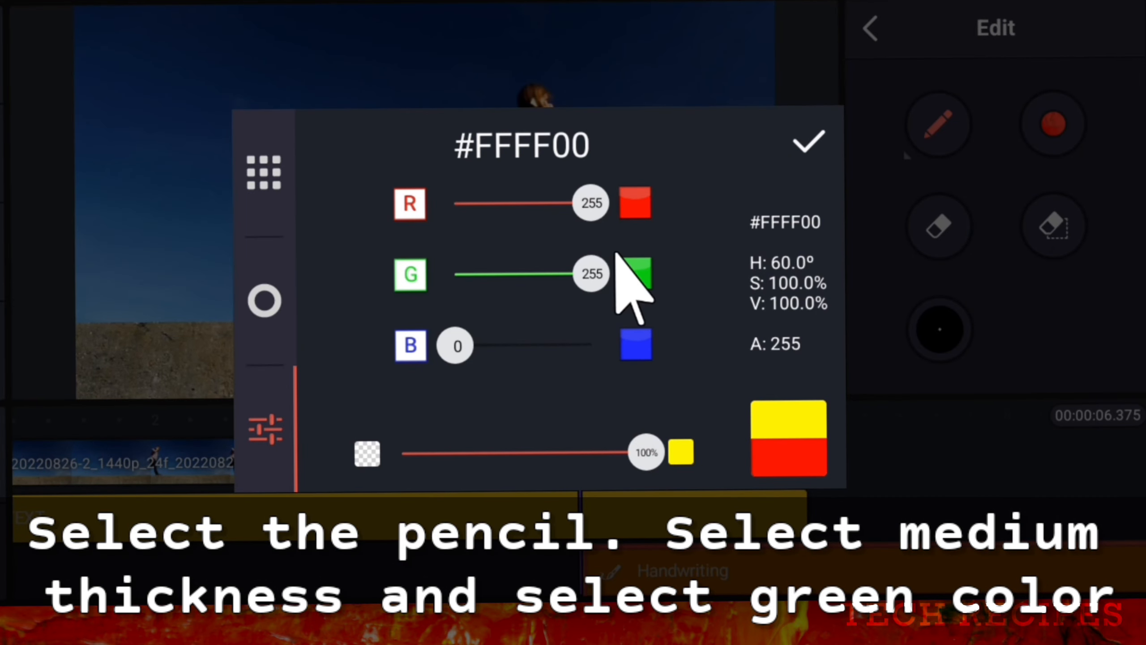
click(808, 141)
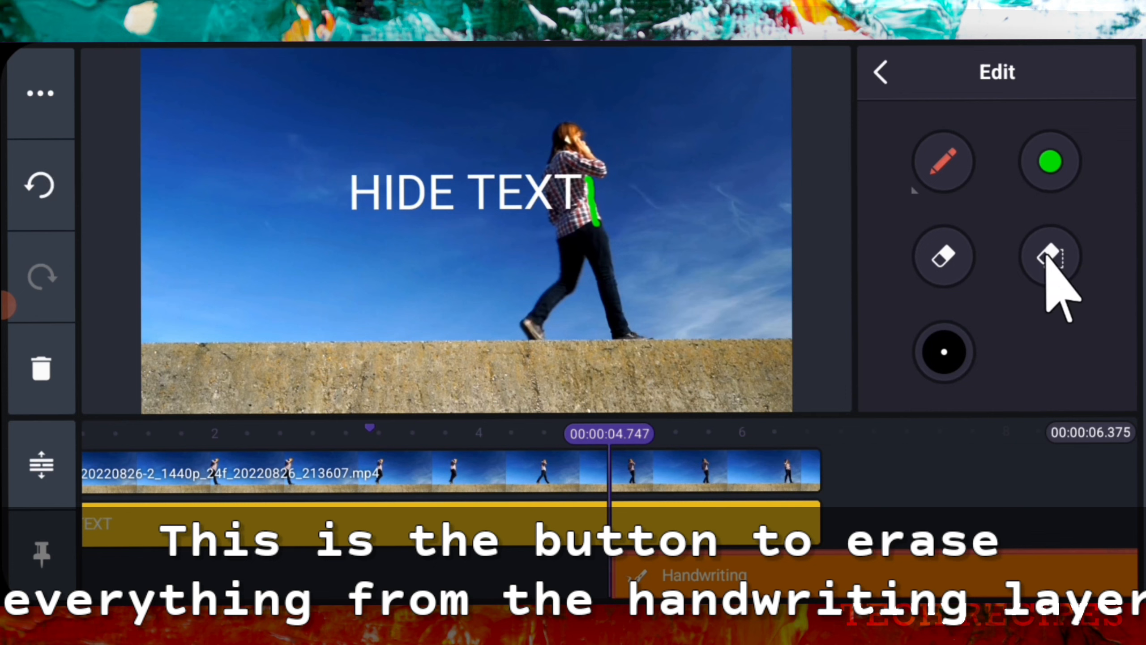
click(1048, 256)
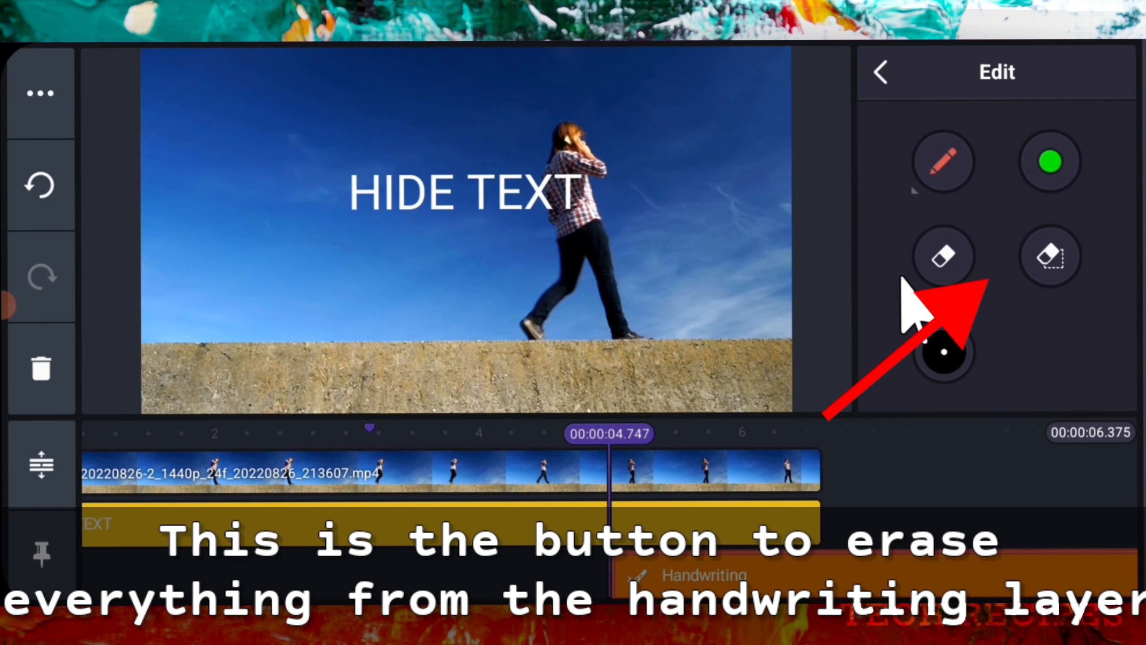
mouse_move(994, 277)
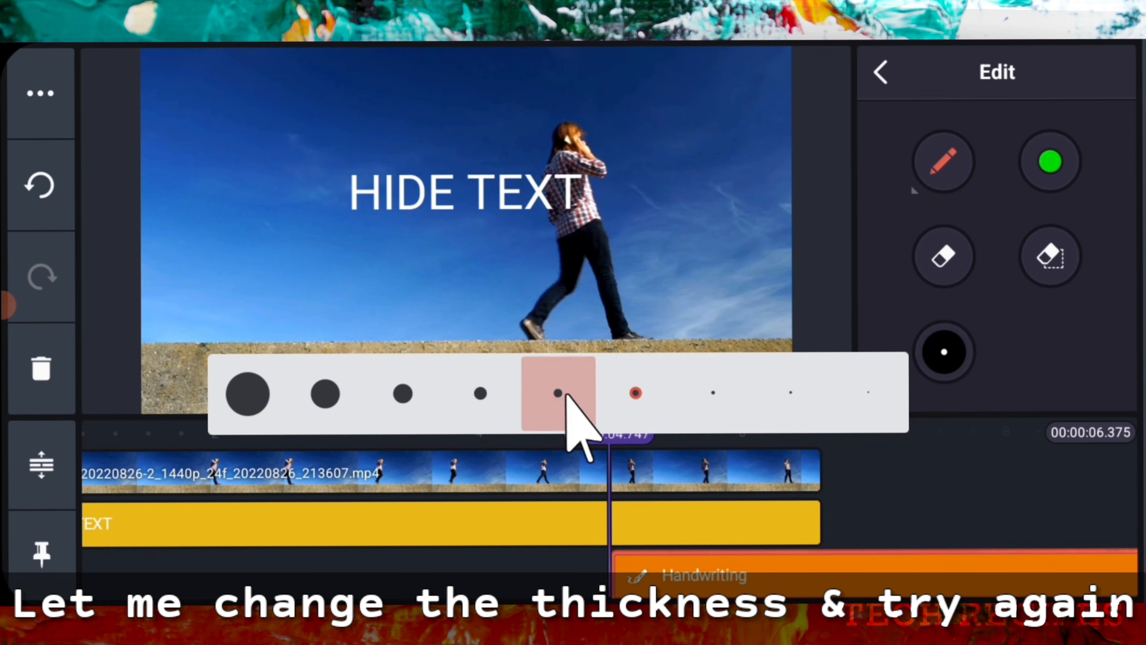
Step: Choose medium thickness and a filled rectangle shape to cover the HIDE TEXT title in green
click(558, 393)
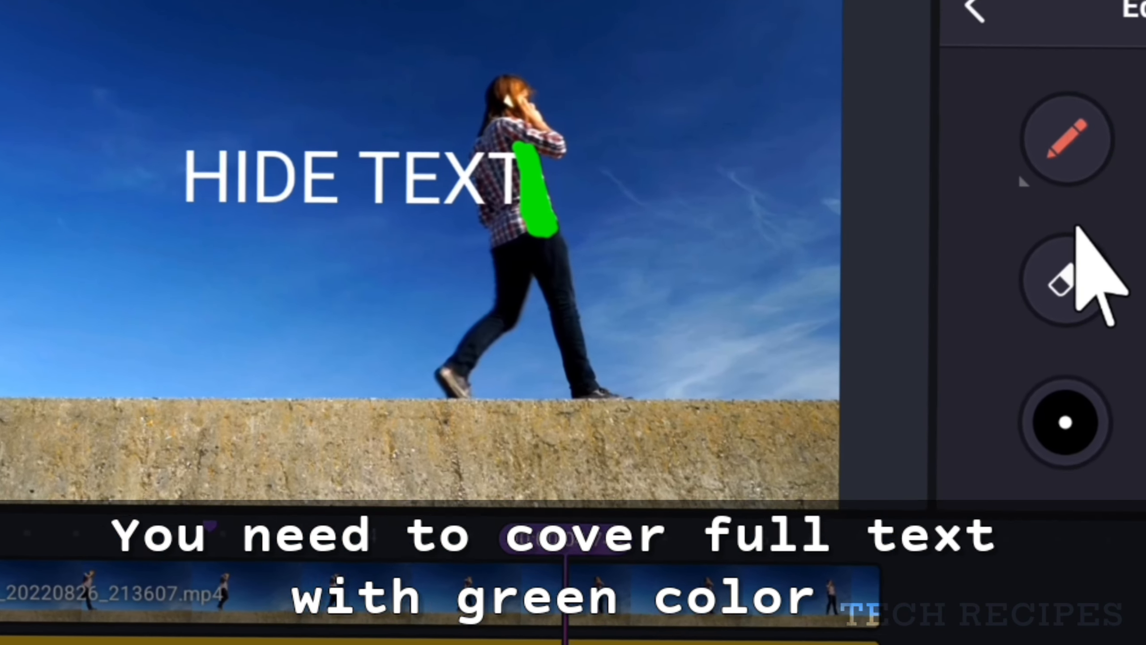
click(1069, 138)
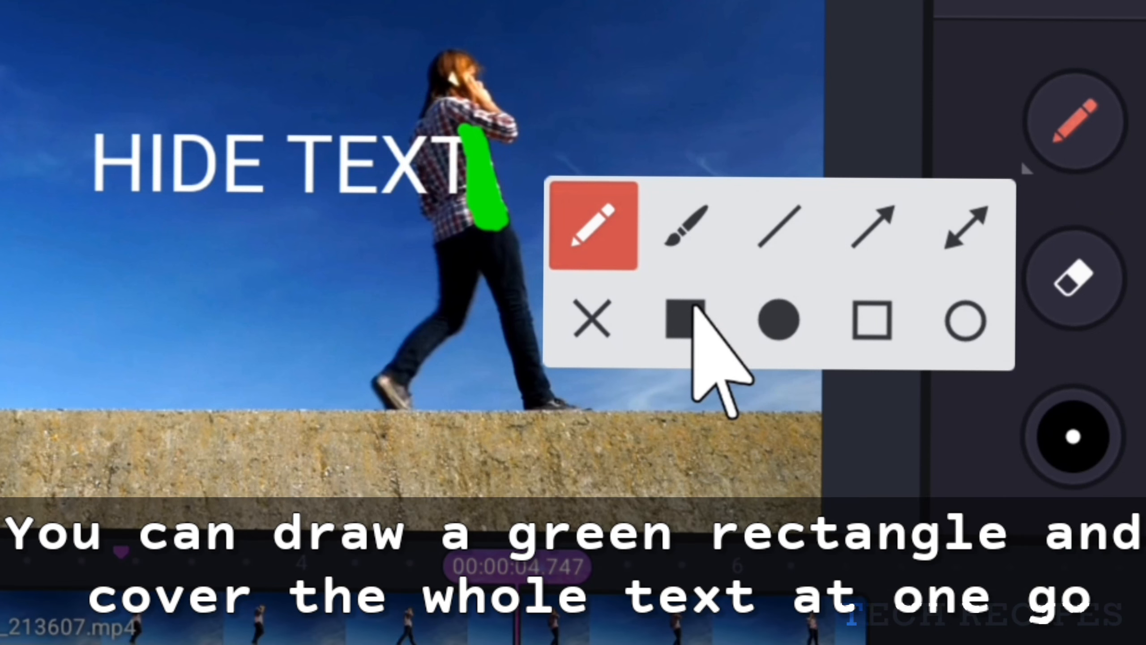
click(679, 322)
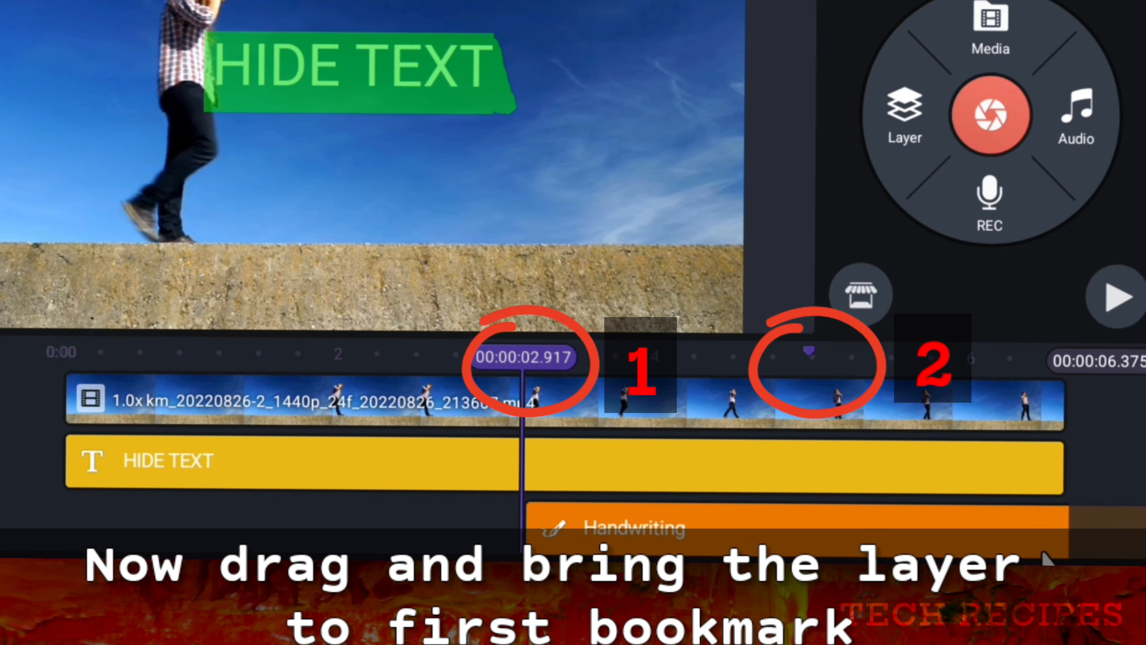
mouse_move(424, 545)
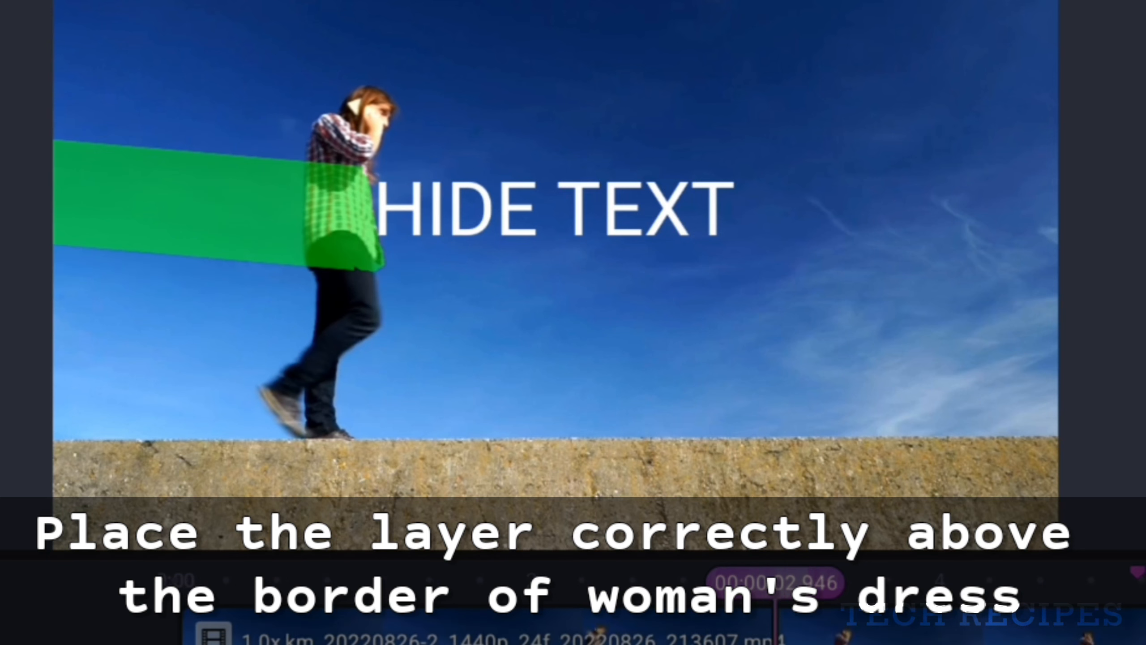
Step: Enable a yellow #FDFF57 glow on the HIDE TEXT title with spread +10 and size +20
click(548, 207)
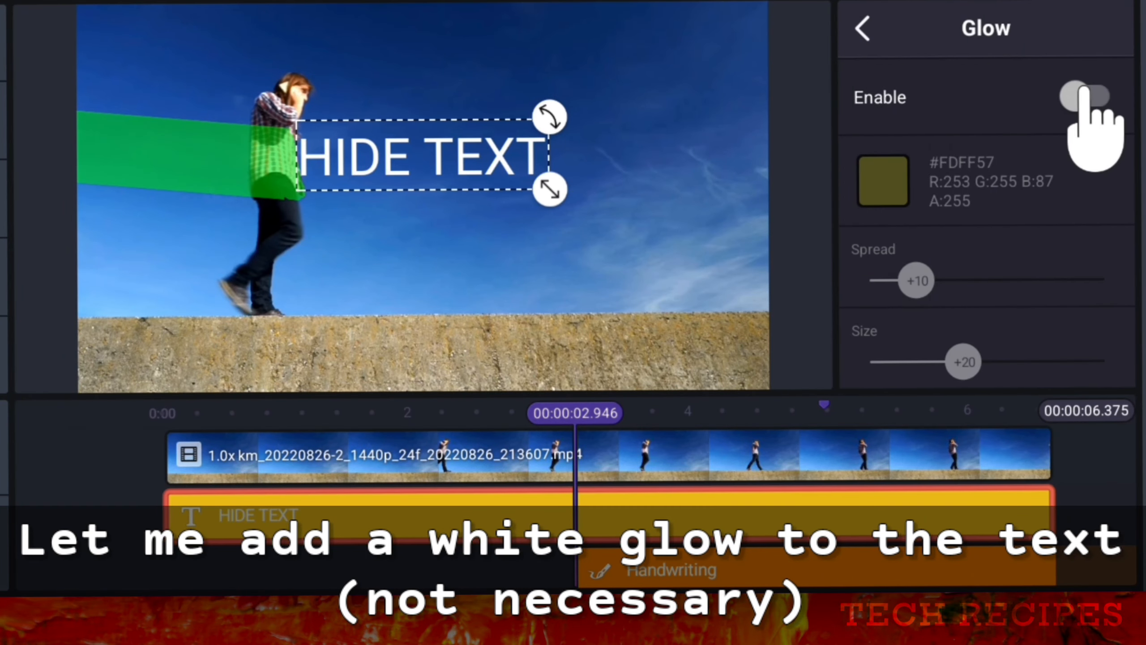
click(1089, 95)
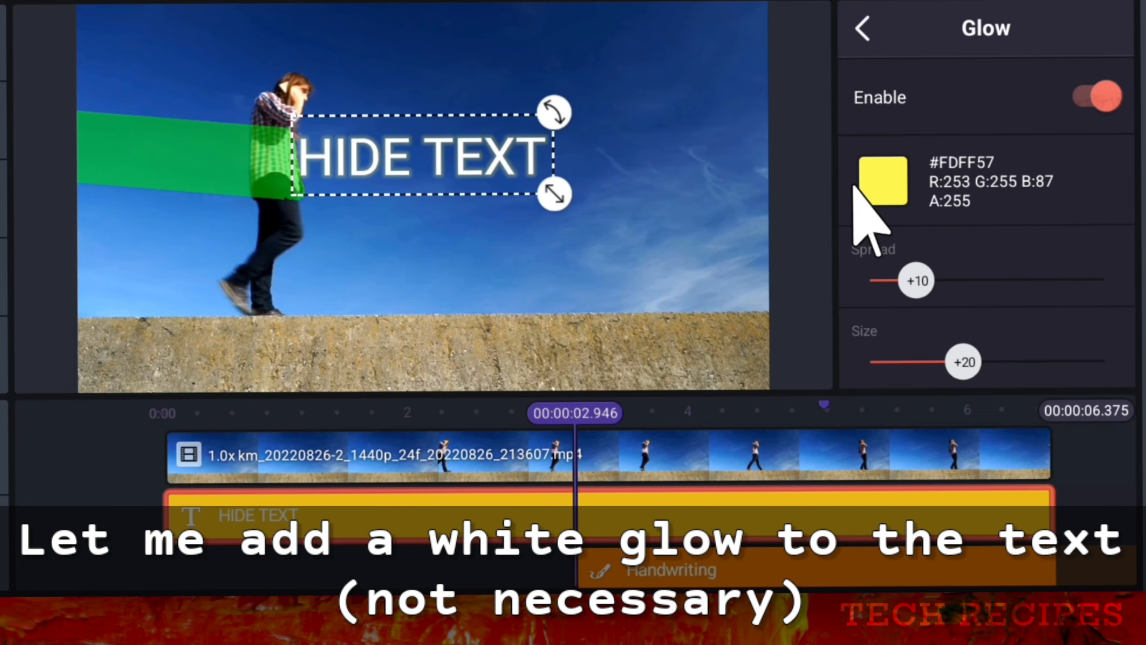
click(883, 181)
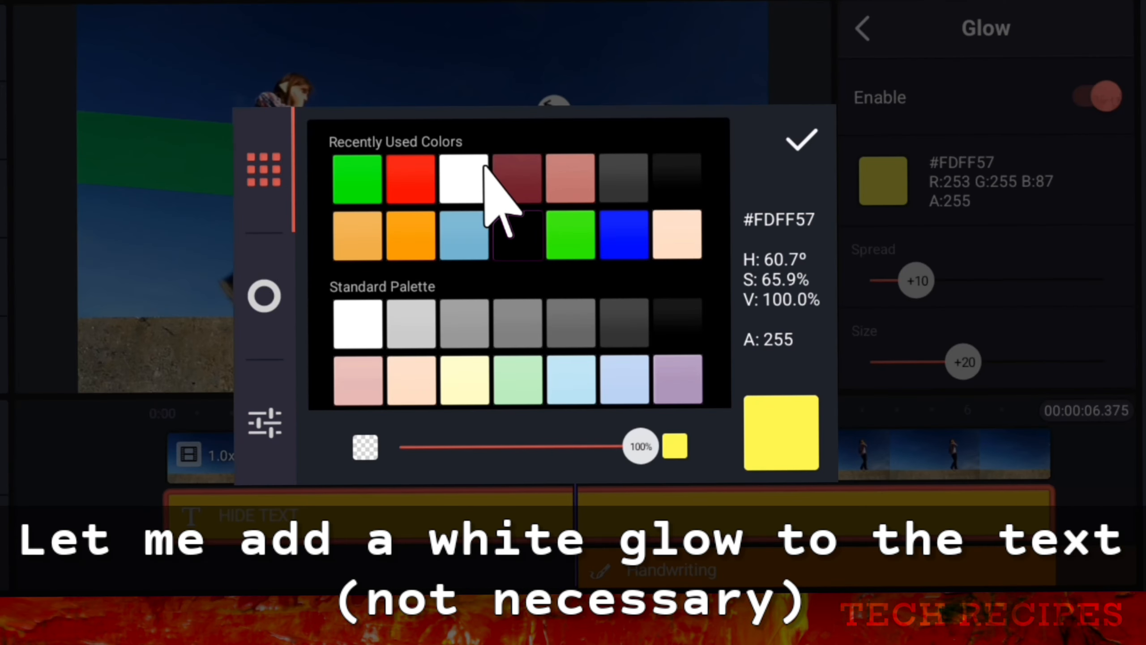
click(801, 140)
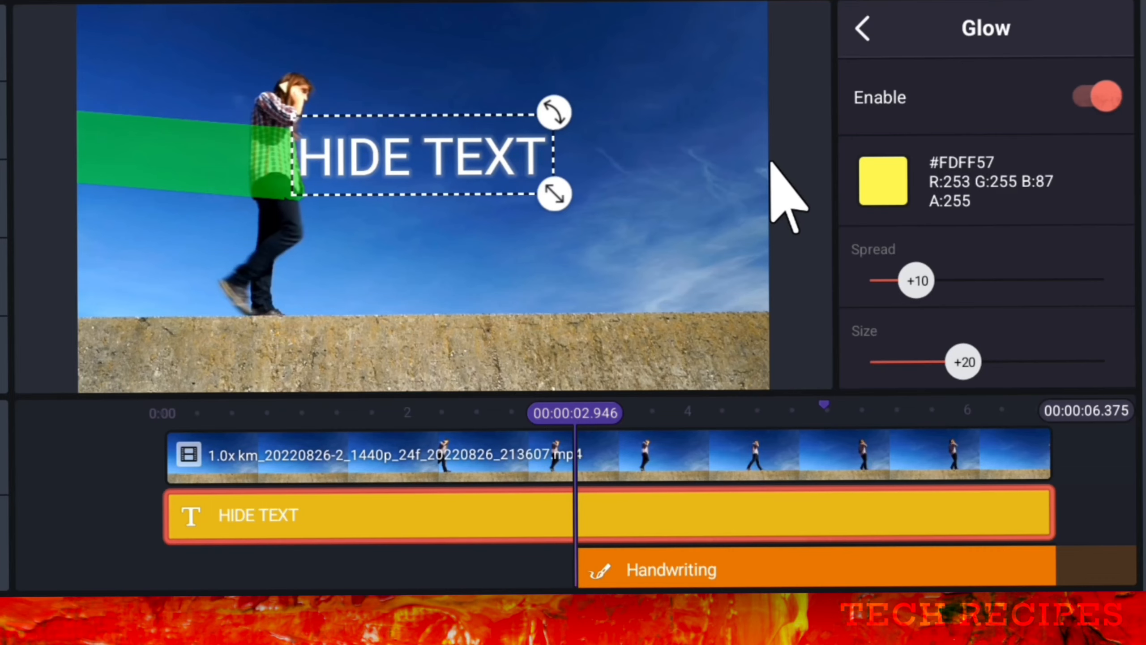
click(863, 28)
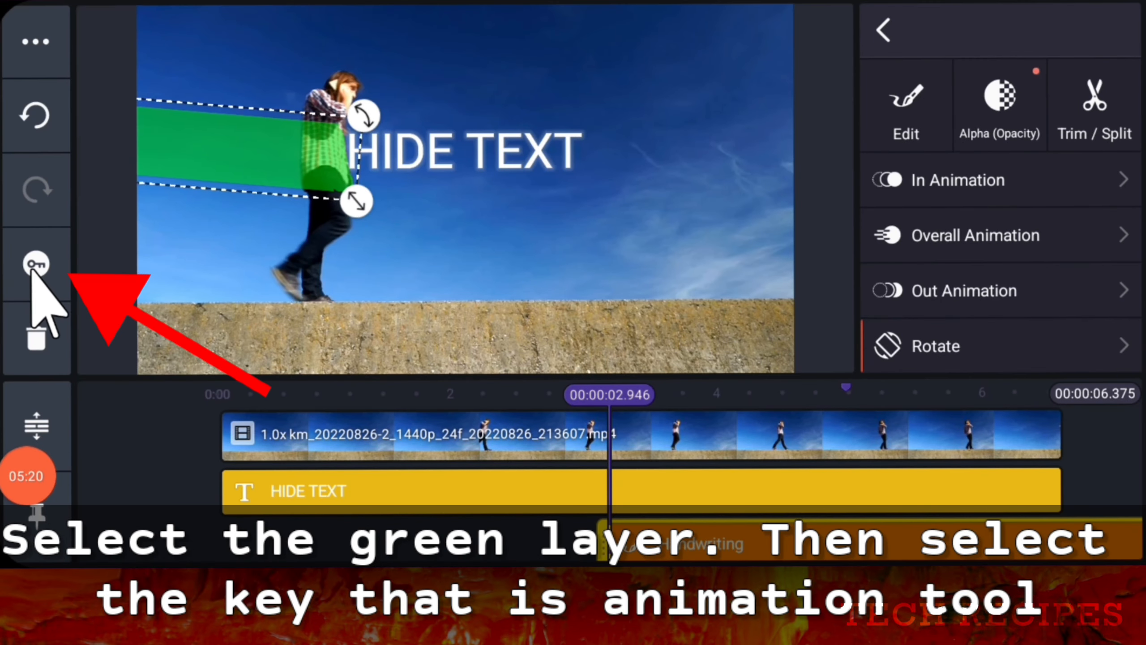
Step: Keyframe the green bar so it moves with the walking woman across the title
click(35, 264)
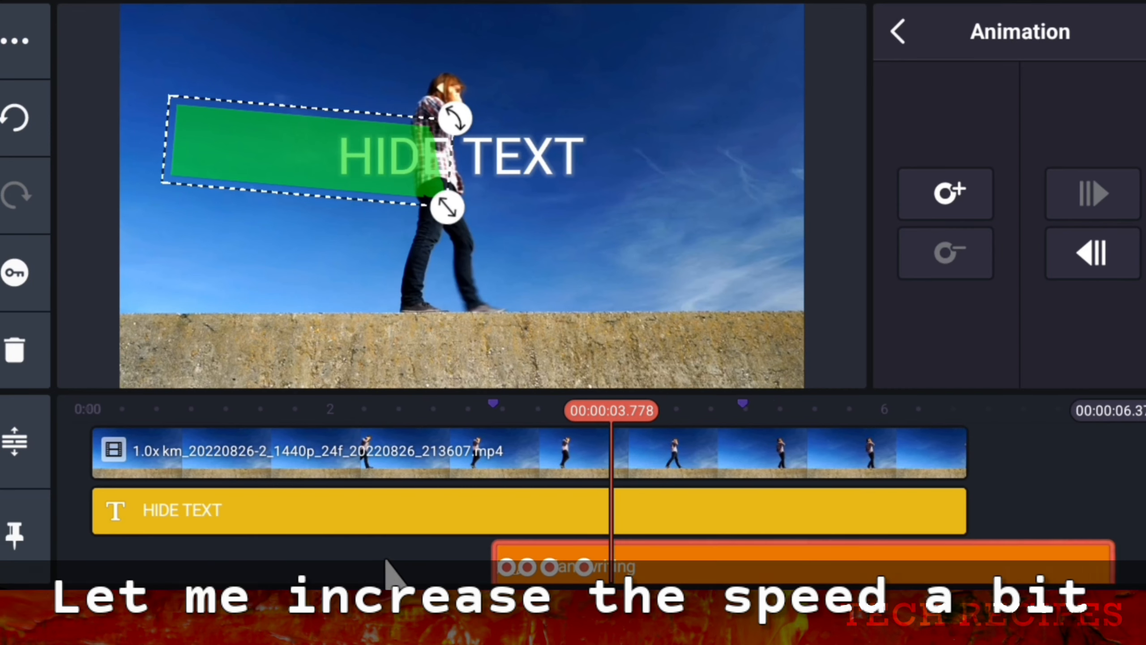
mouse_move(946, 193)
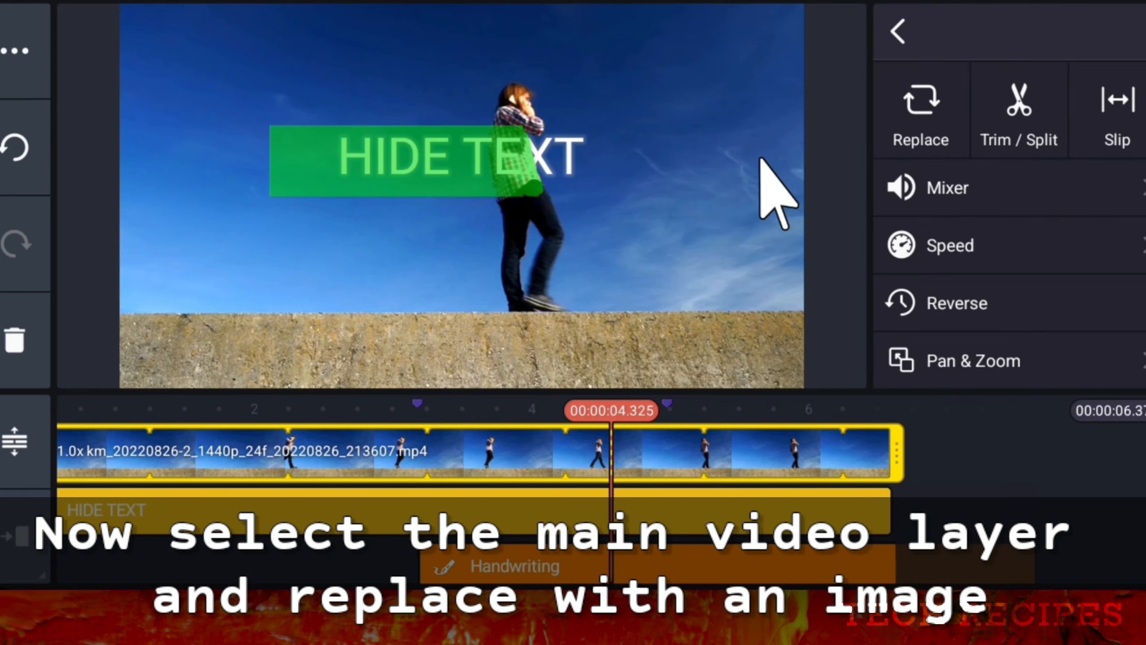
Step: Replace the main walking clip with a solid green background image
click(921, 110)
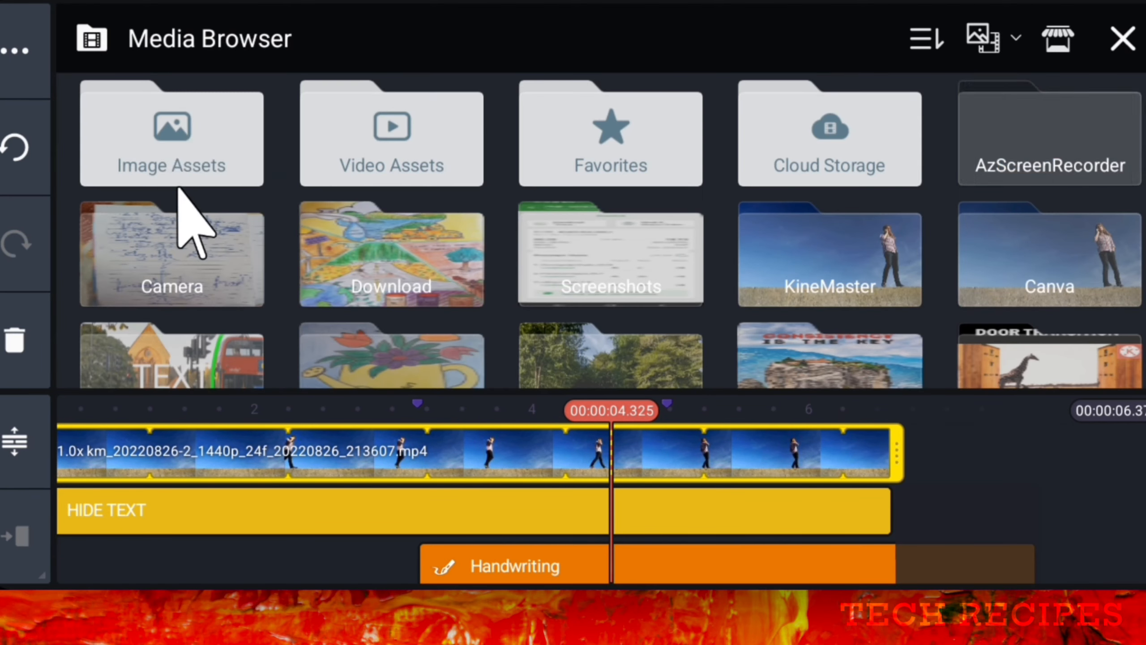
click(1125, 39)
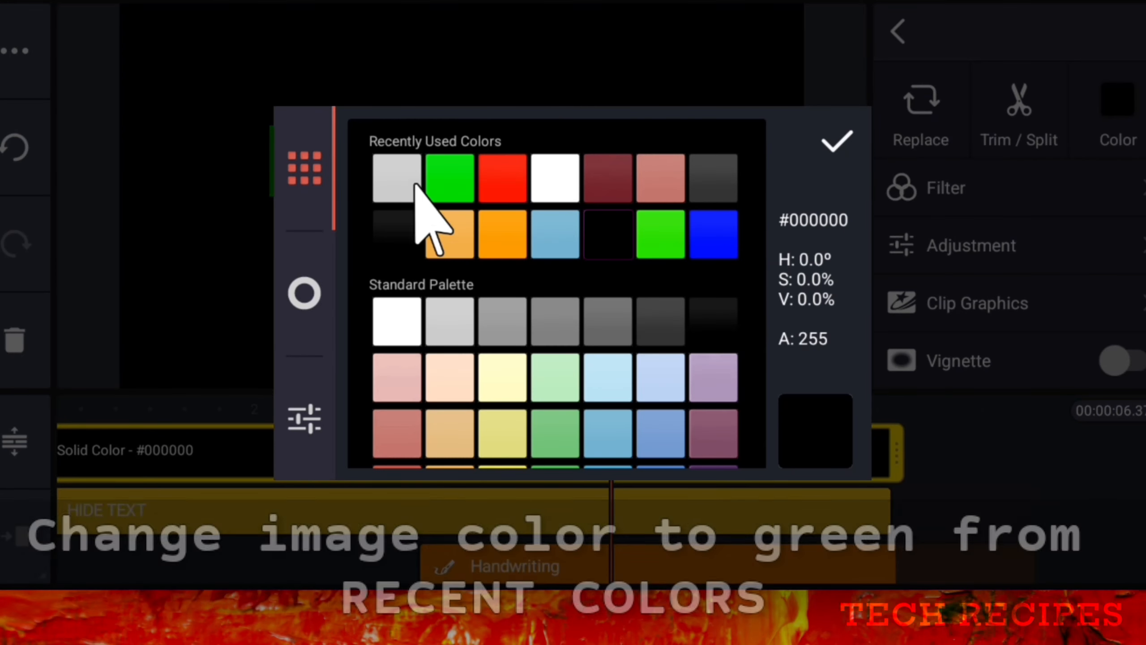
click(451, 177)
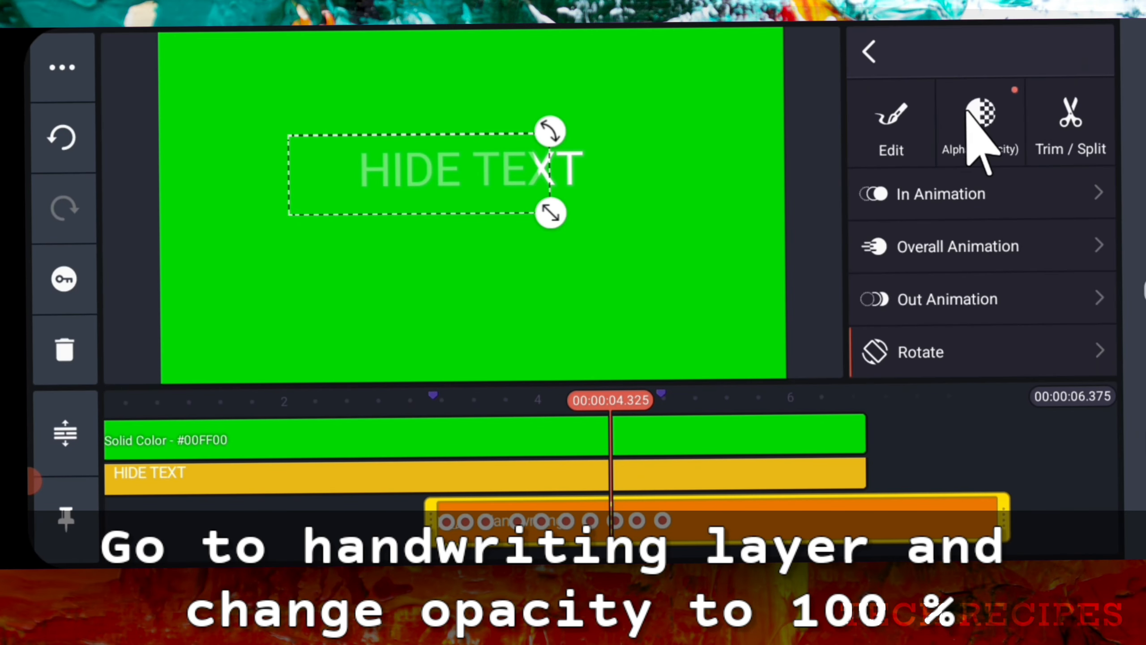
Step: Keep the handwriting layer at 100% alpha, preview the green title clip and go to Share
click(982, 117)
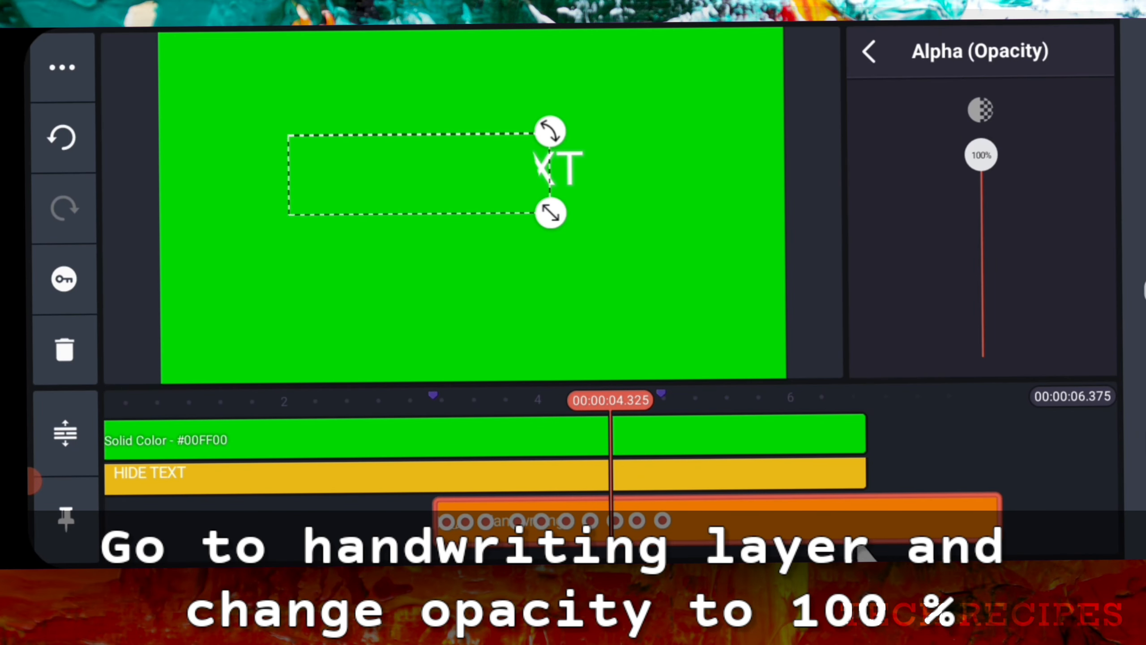
click(62, 66)
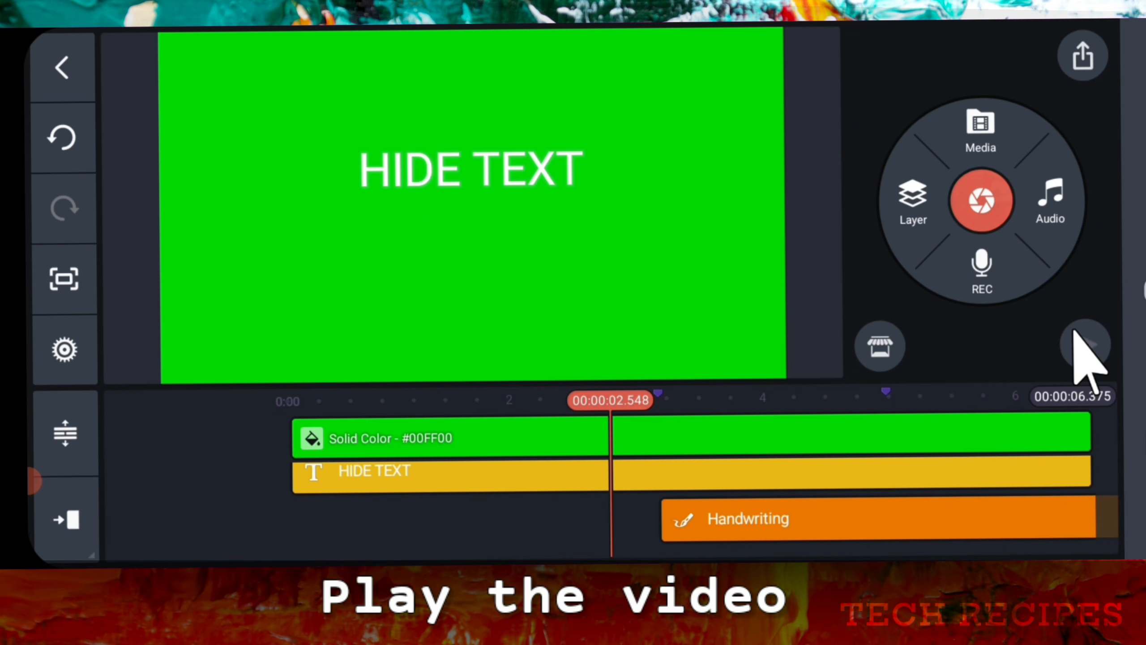
click(1084, 344)
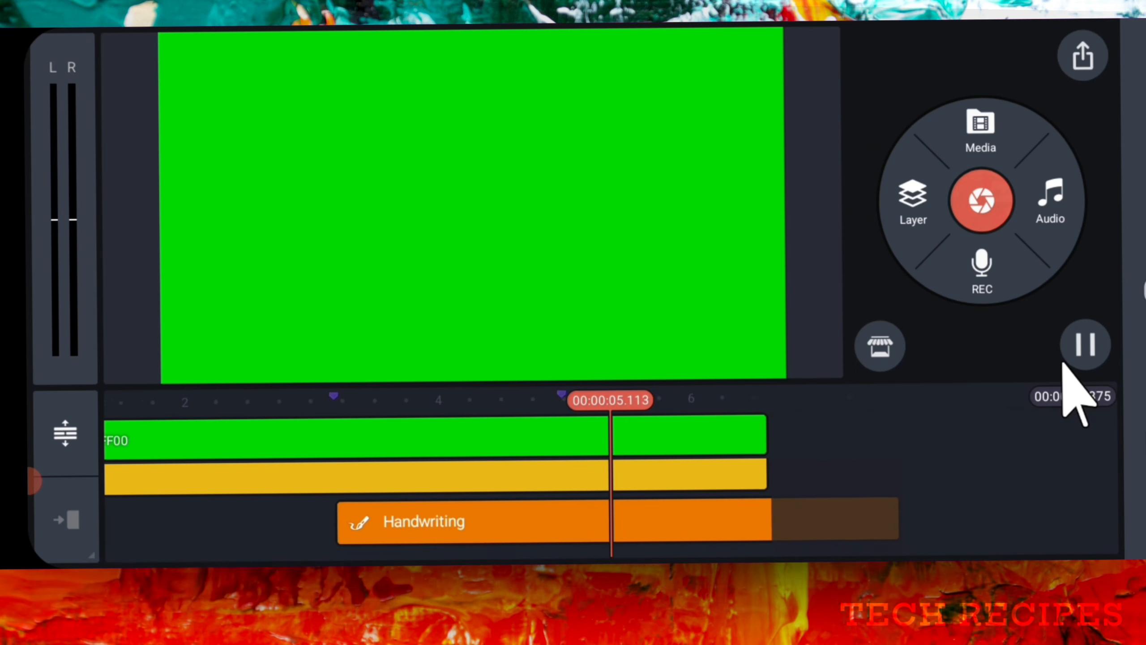
click(1085, 344)
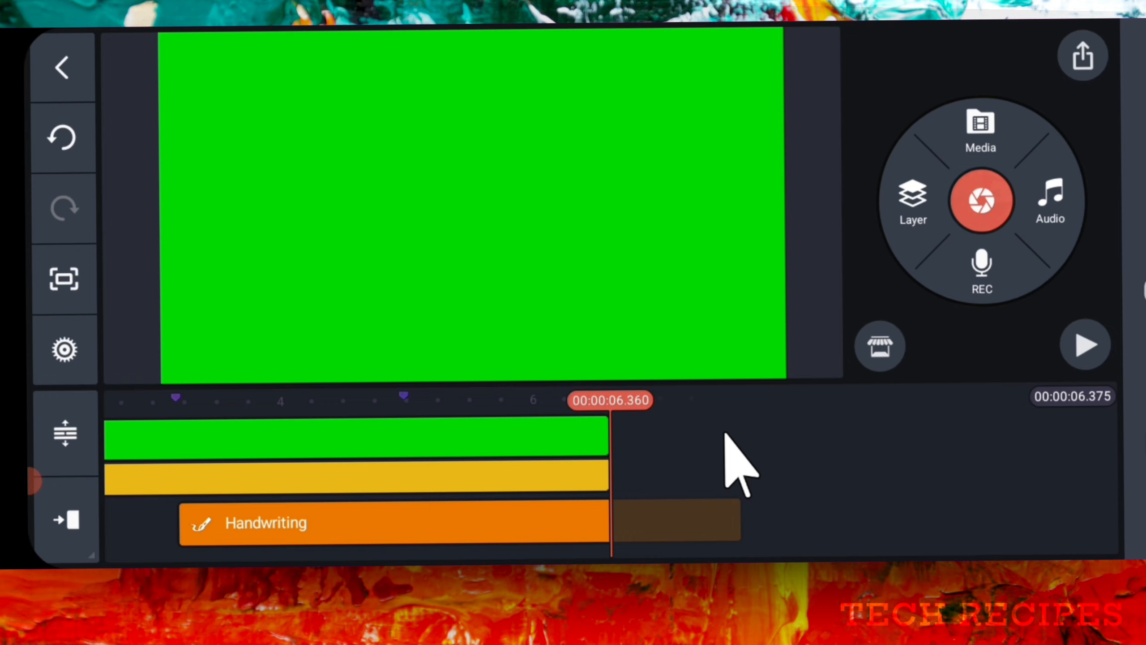
click(1083, 57)
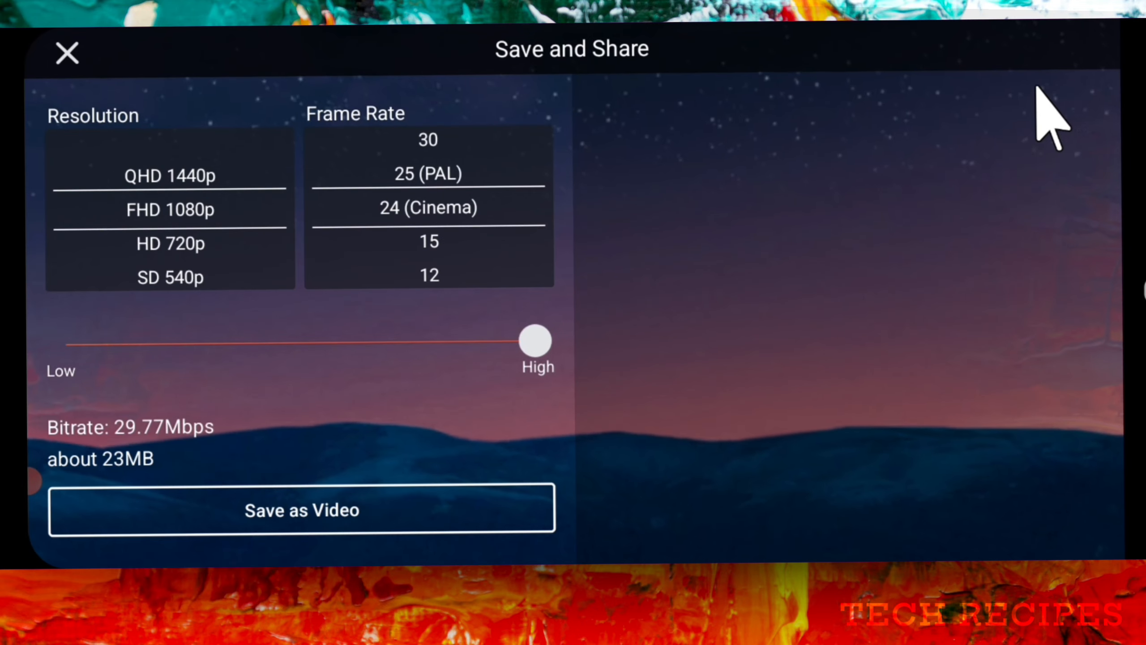
Step: Export the green title clip as video and overlay it in a new project on the walking video
click(301, 510)
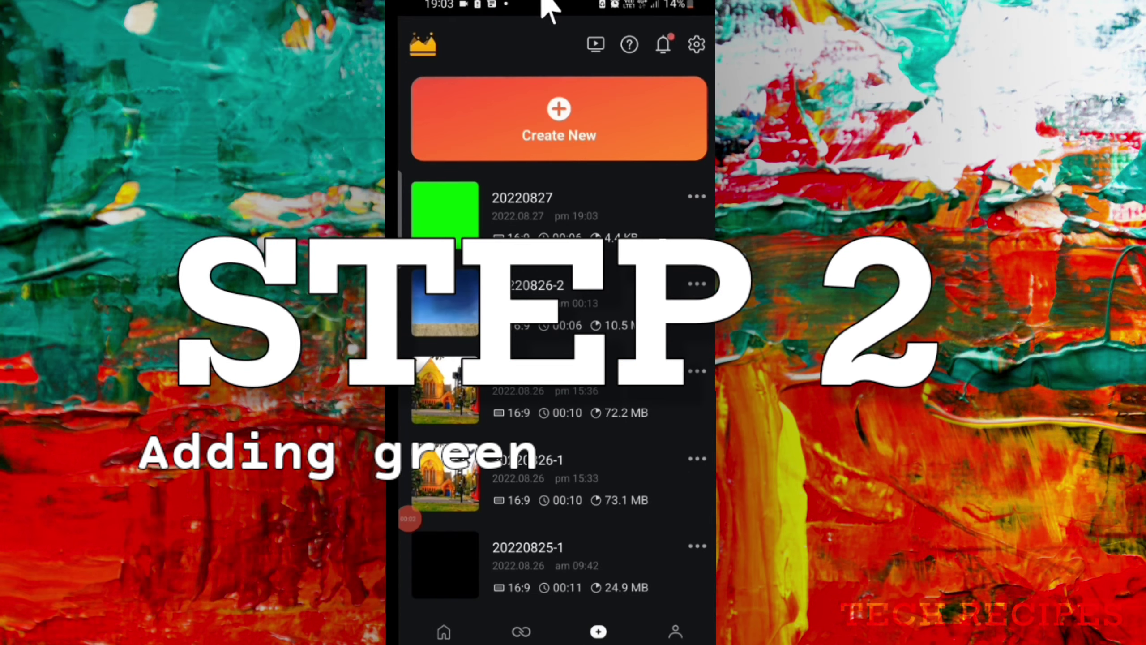
click(559, 117)
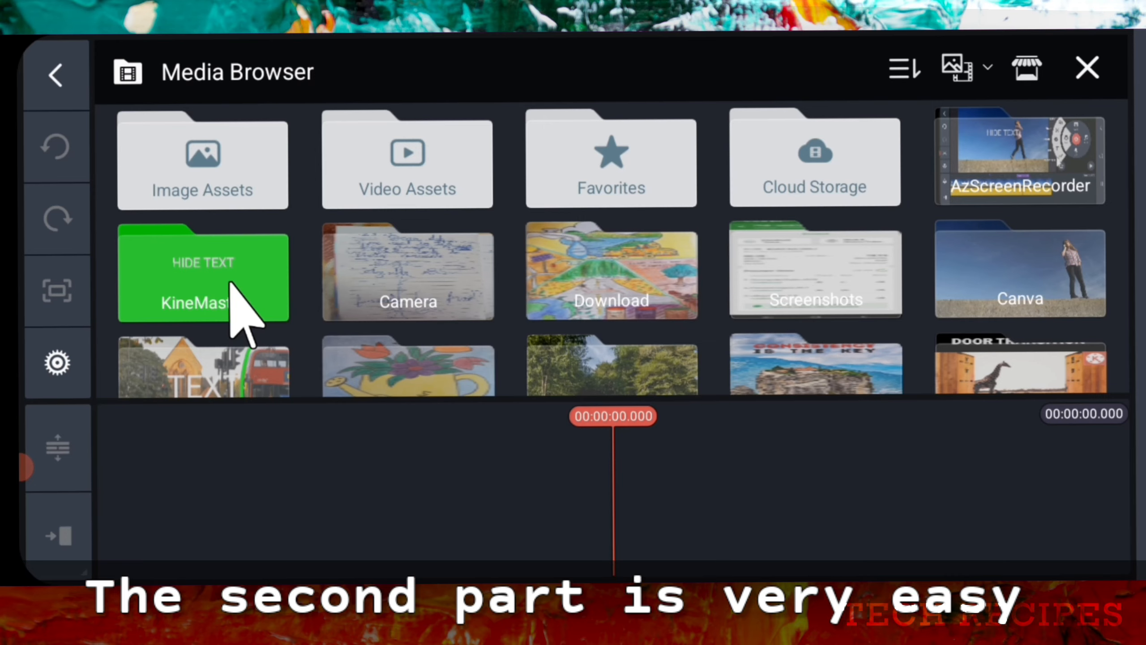
click(203, 274)
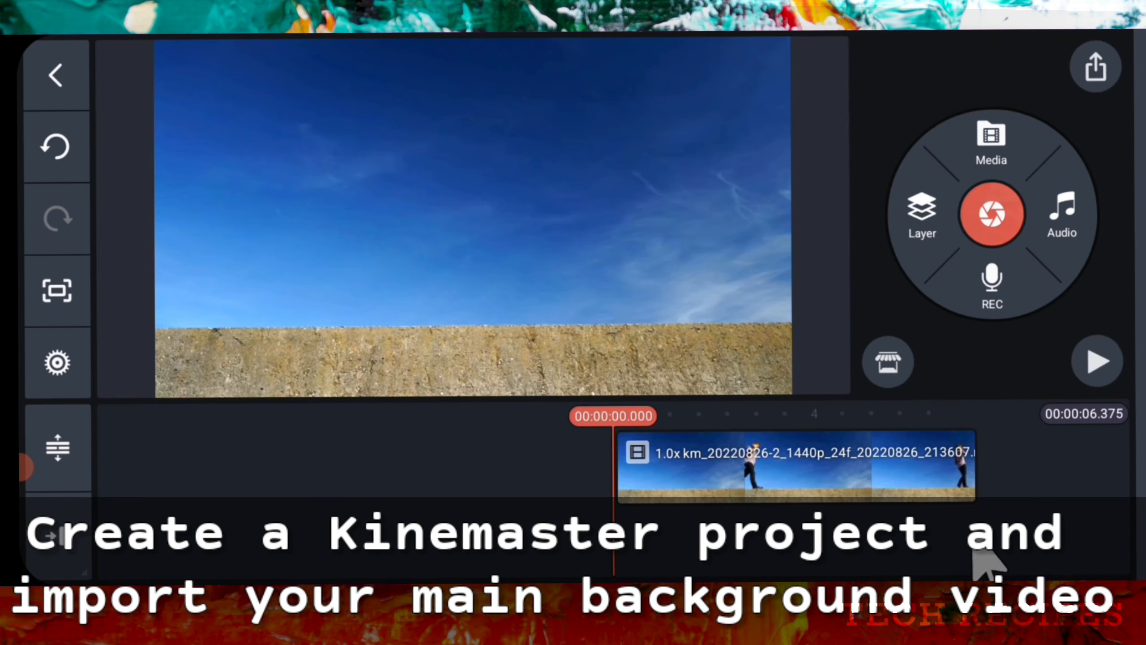
click(992, 142)
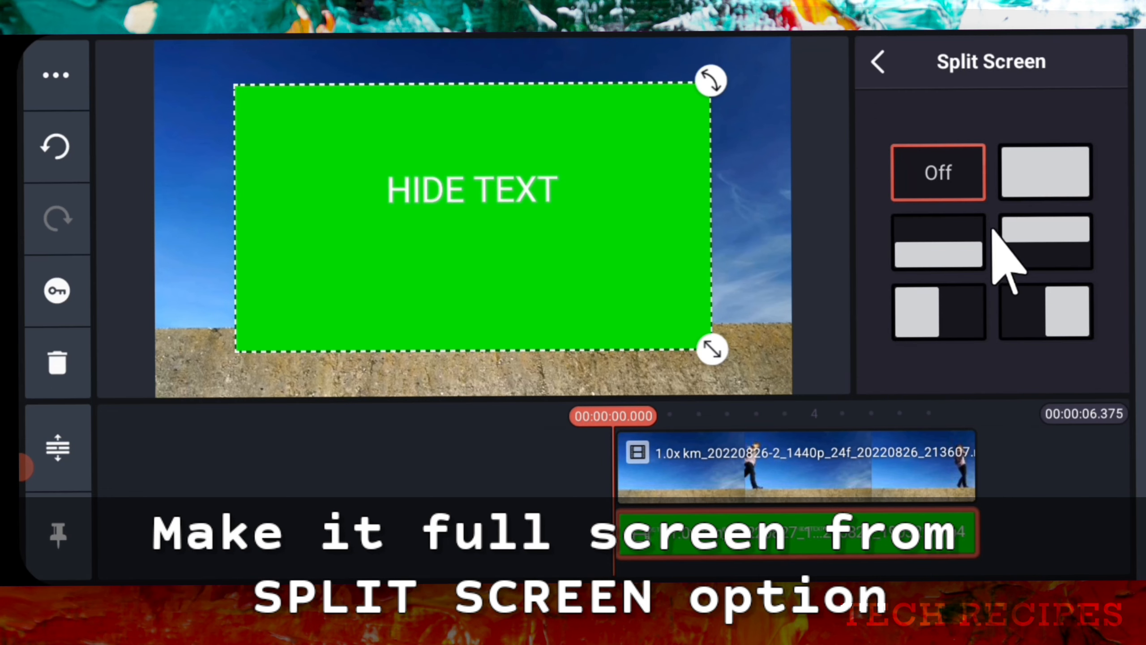
Step: Make the green clip full-screen and chroma-key out the green, then go to export
click(1045, 172)
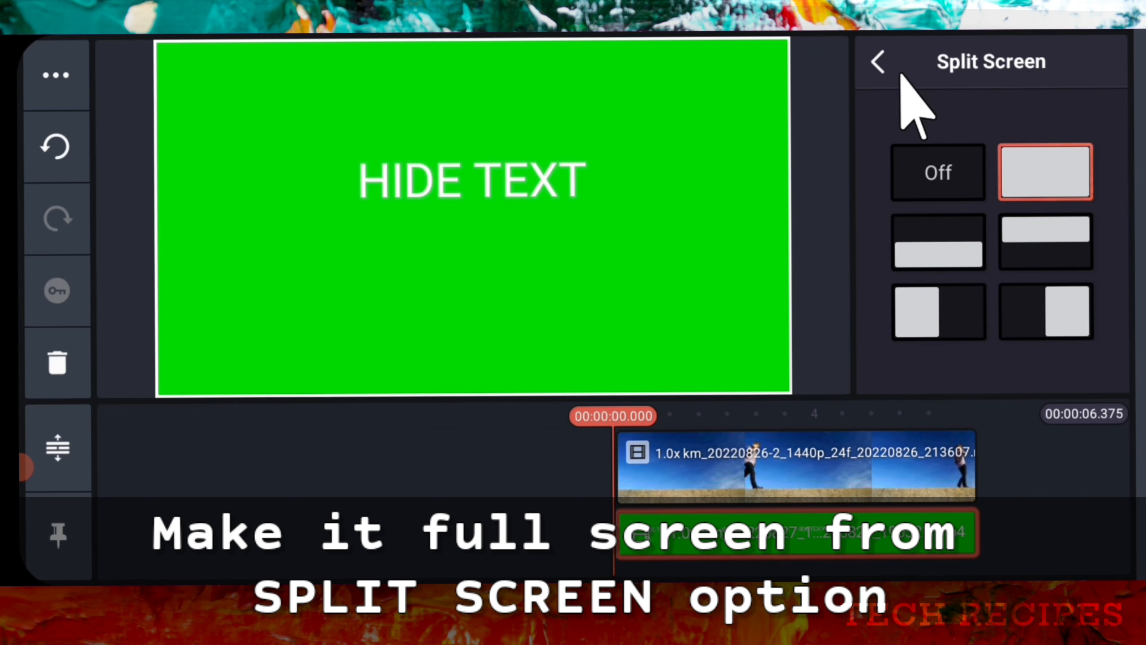
click(877, 62)
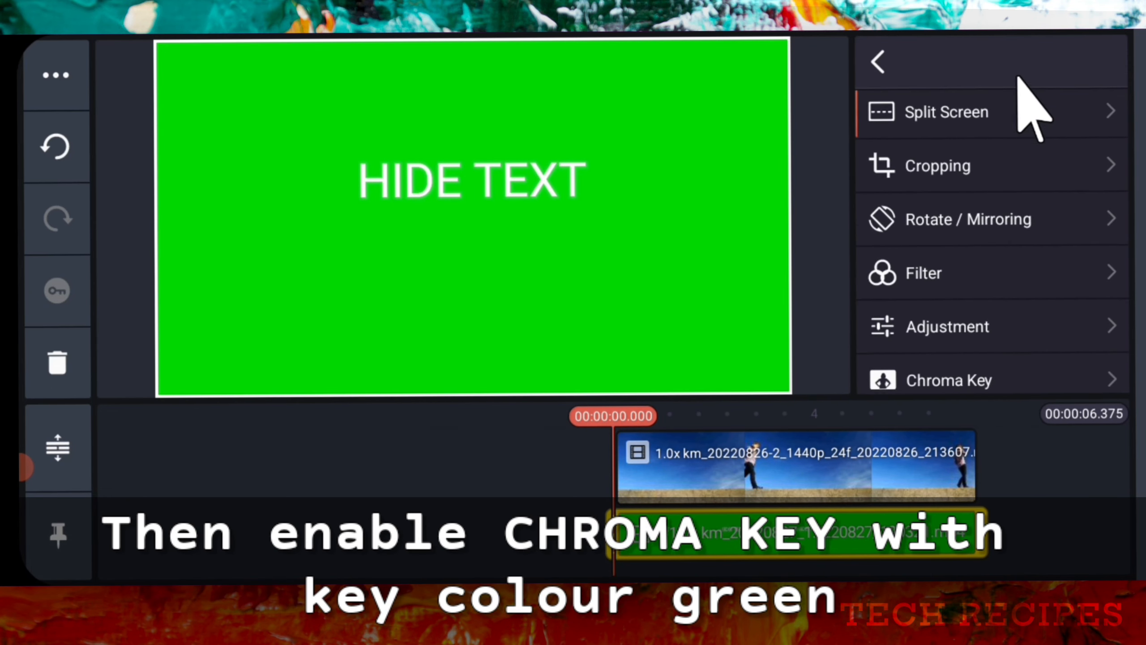
click(949, 380)
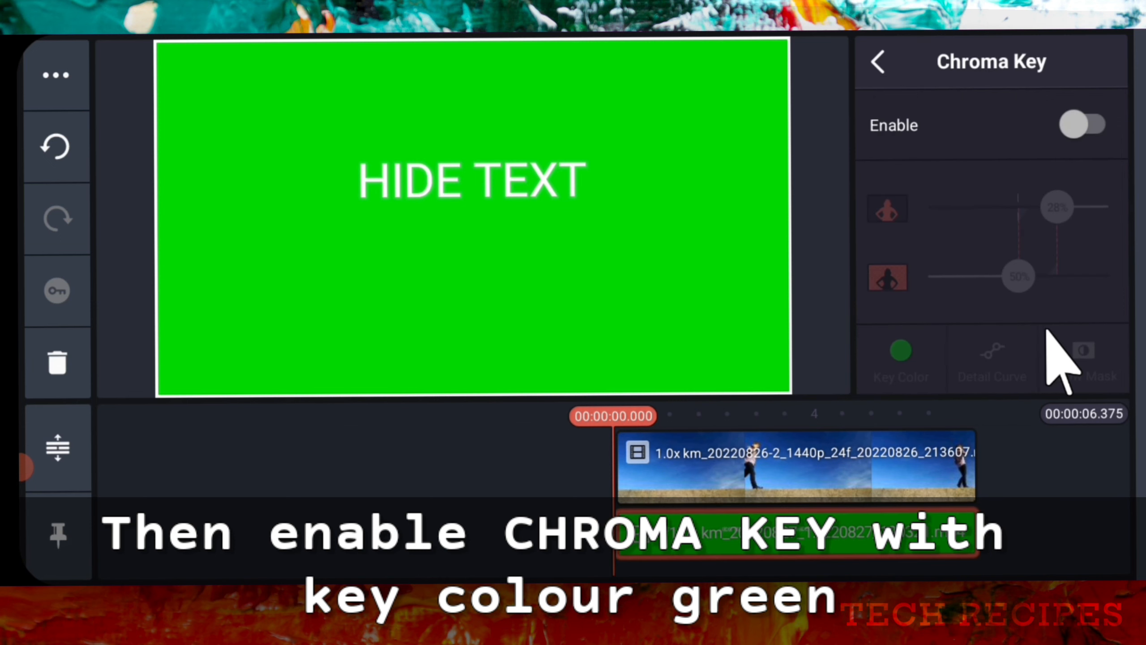
click(1084, 124)
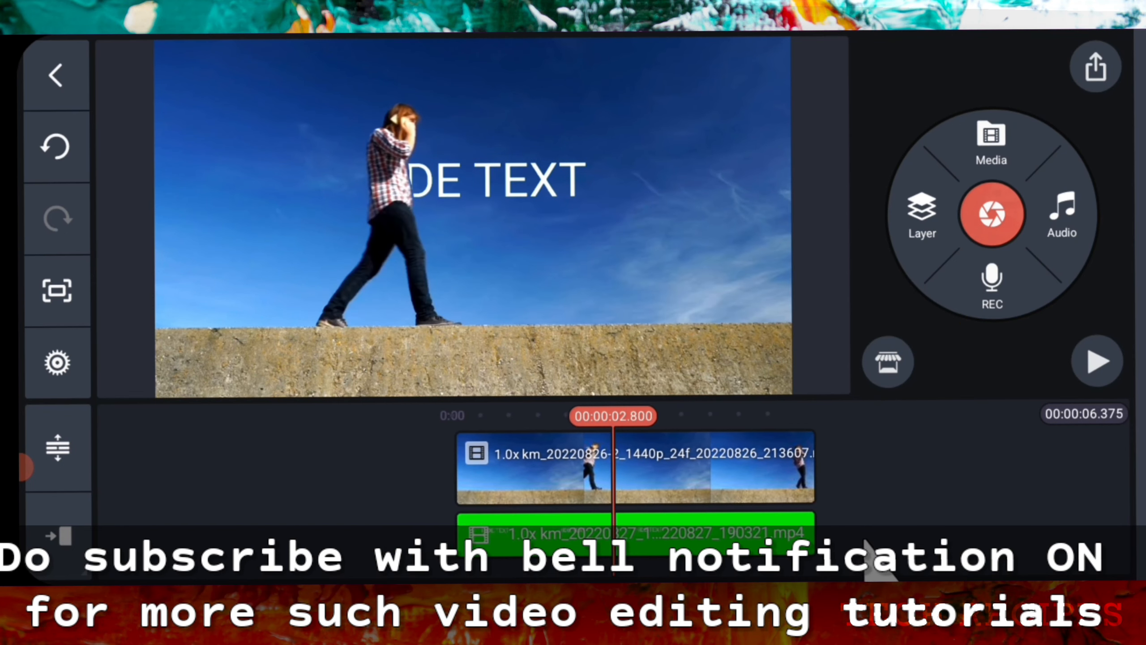
click(1094, 67)
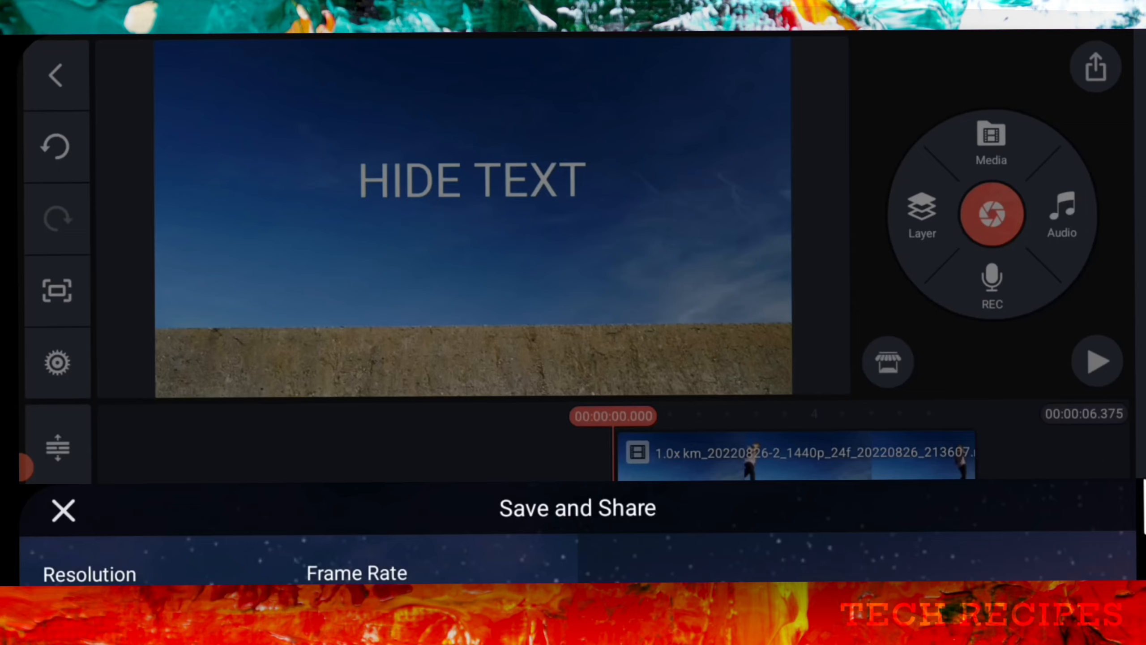